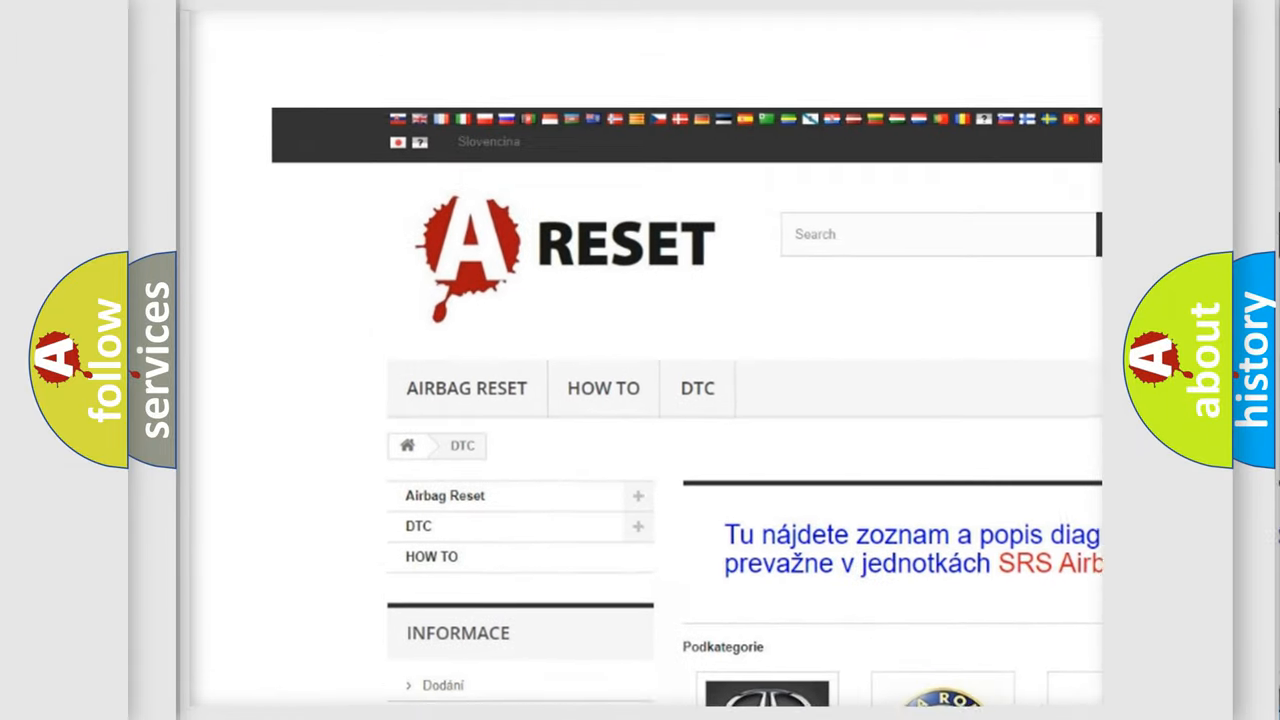
# Scroll through the GMC trouble-code list to reach the B2435:02 battery-level-low entry
pyautogui.scroll(-3)
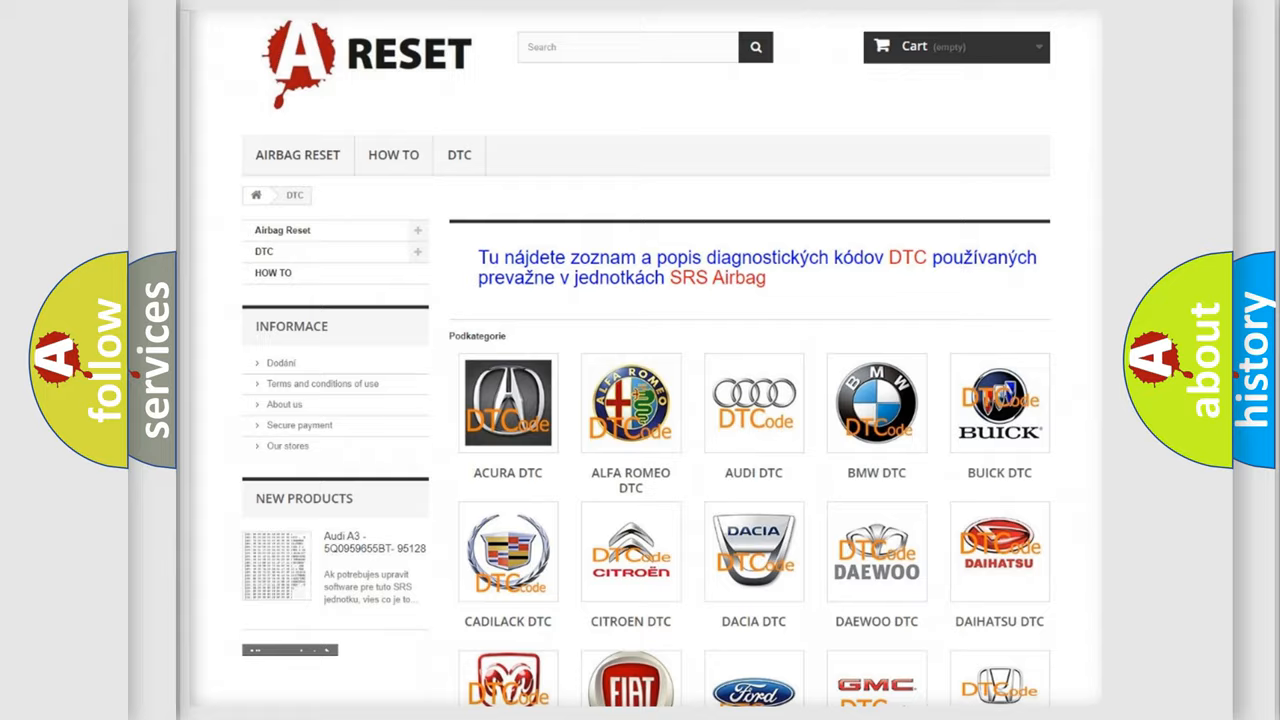
pyautogui.scroll(-3)
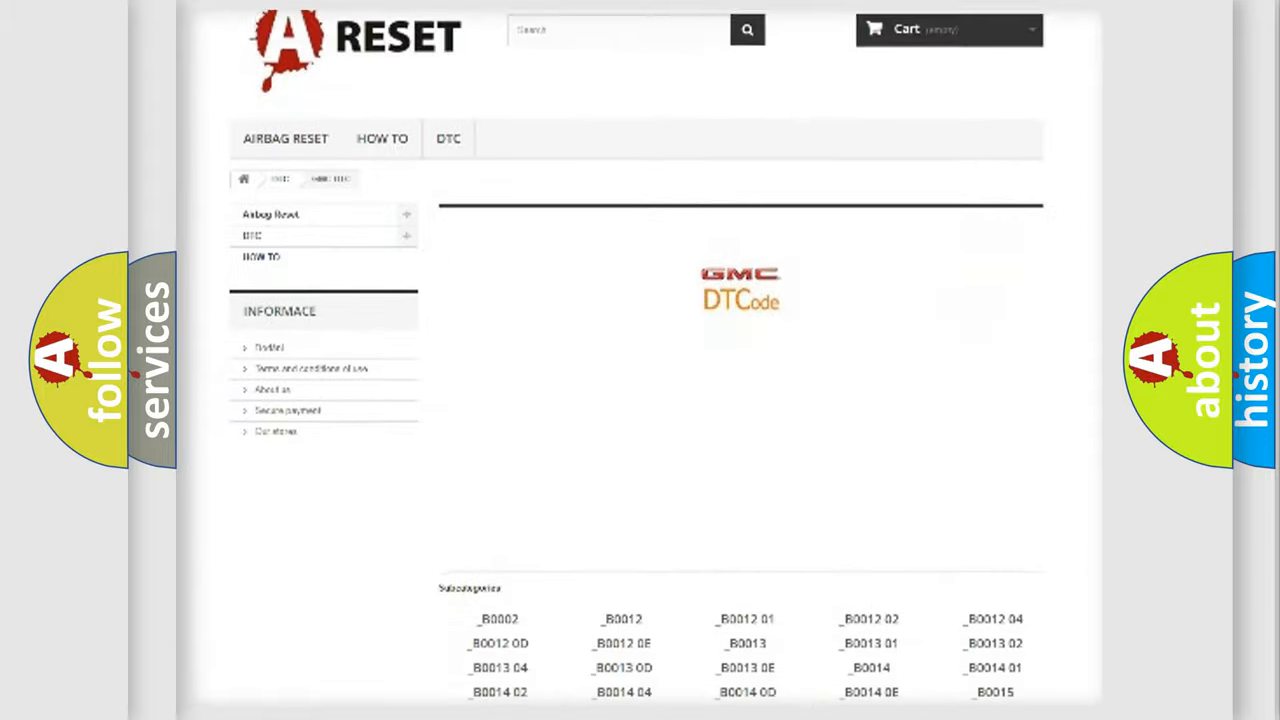
pyautogui.scroll(-3)
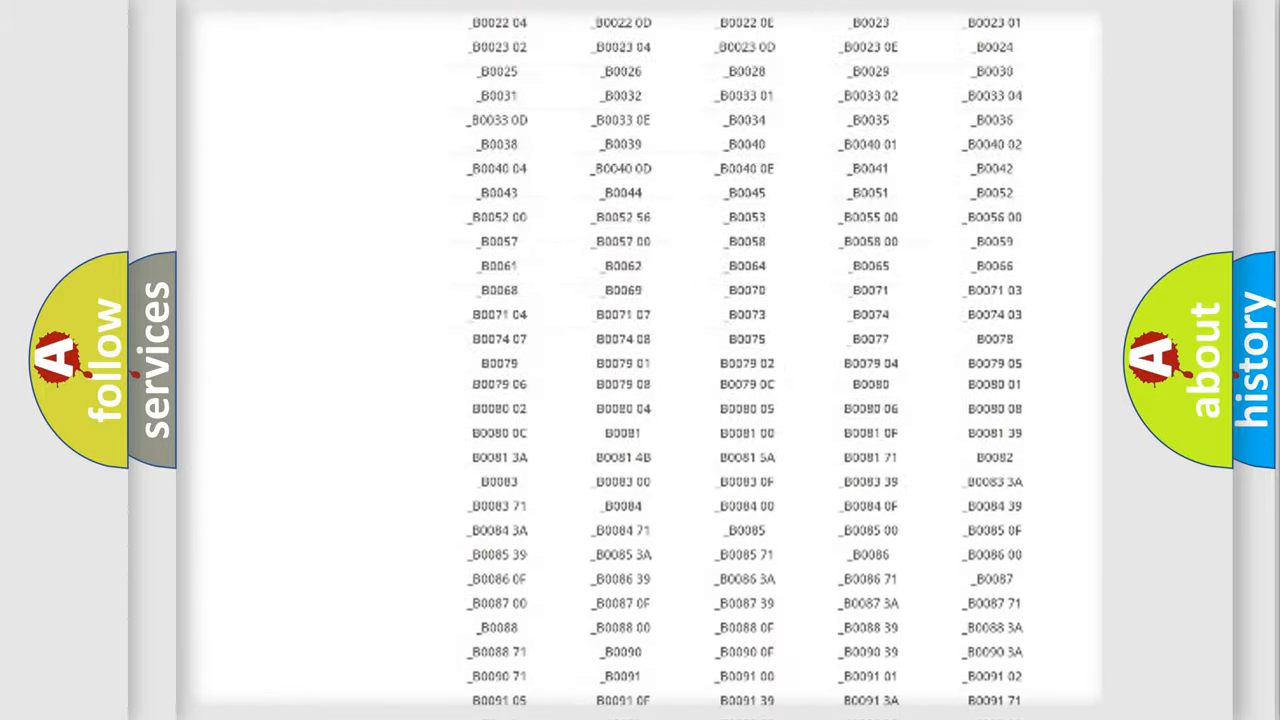
pyautogui.scroll(3)
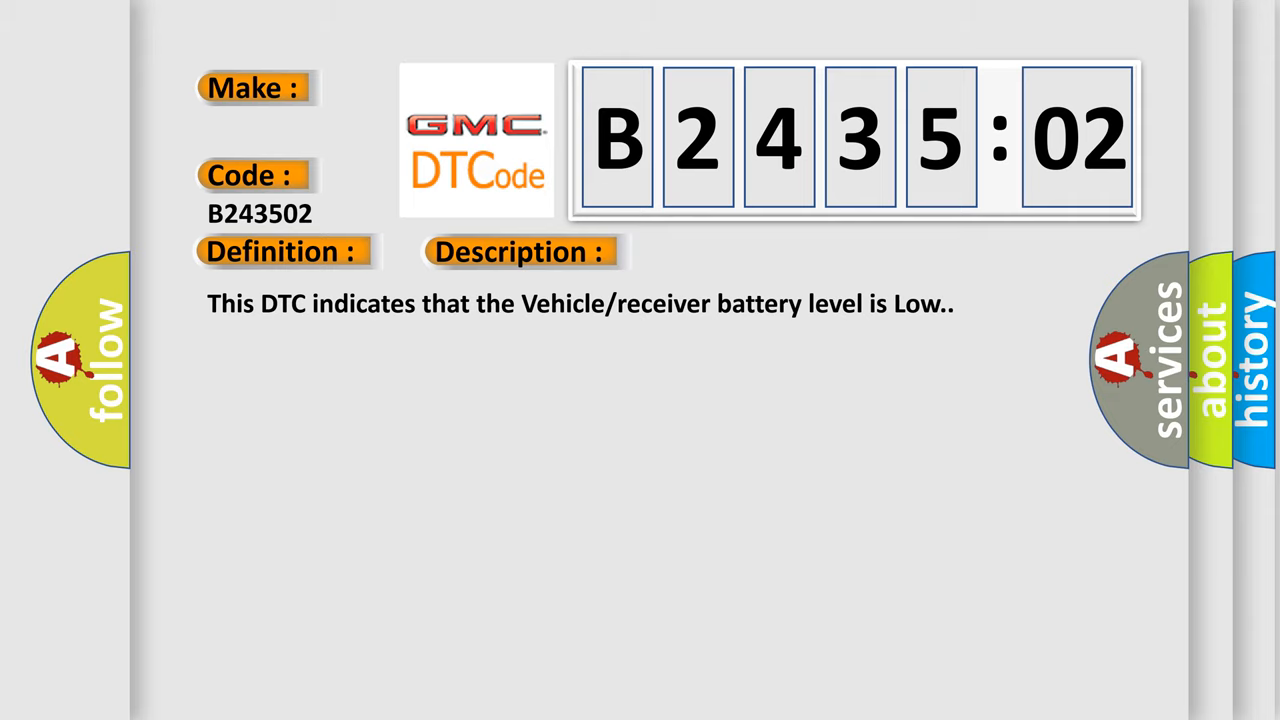
# Advance the slide to the B243502 causes: faulty charging system, low battery, faulty TPMS receiver, signal failure
pyautogui.click(732, 252)
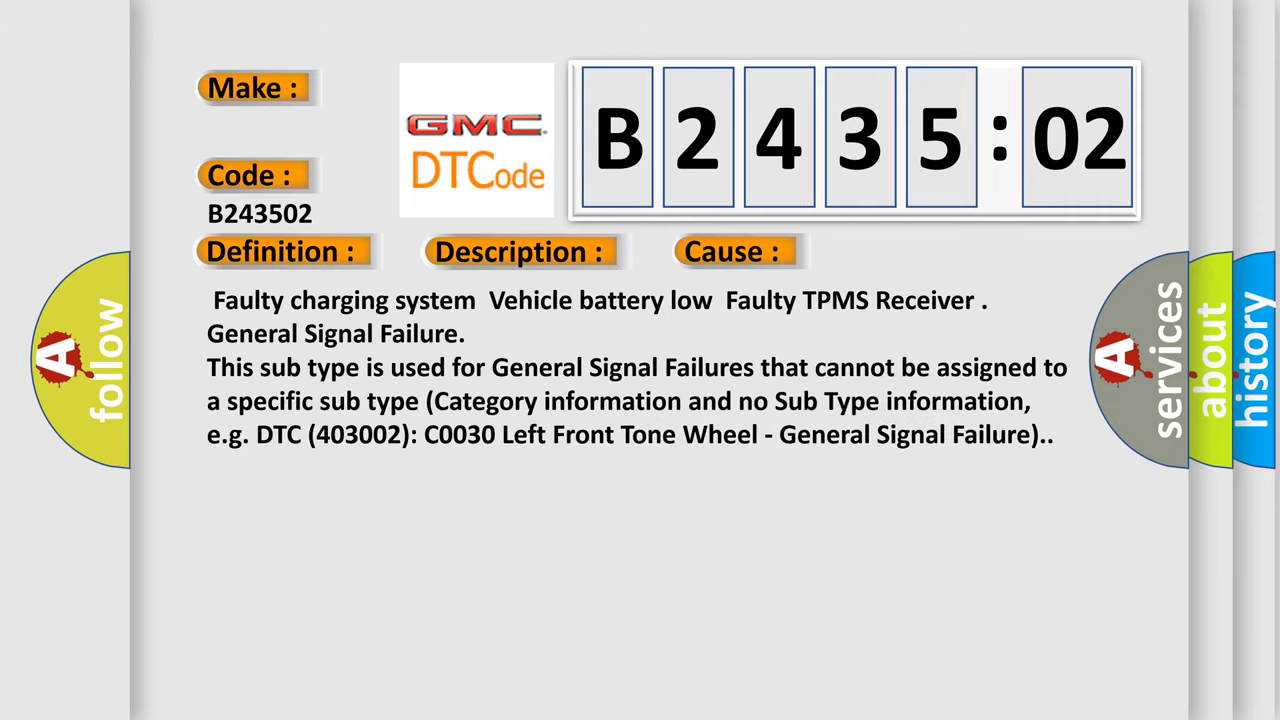